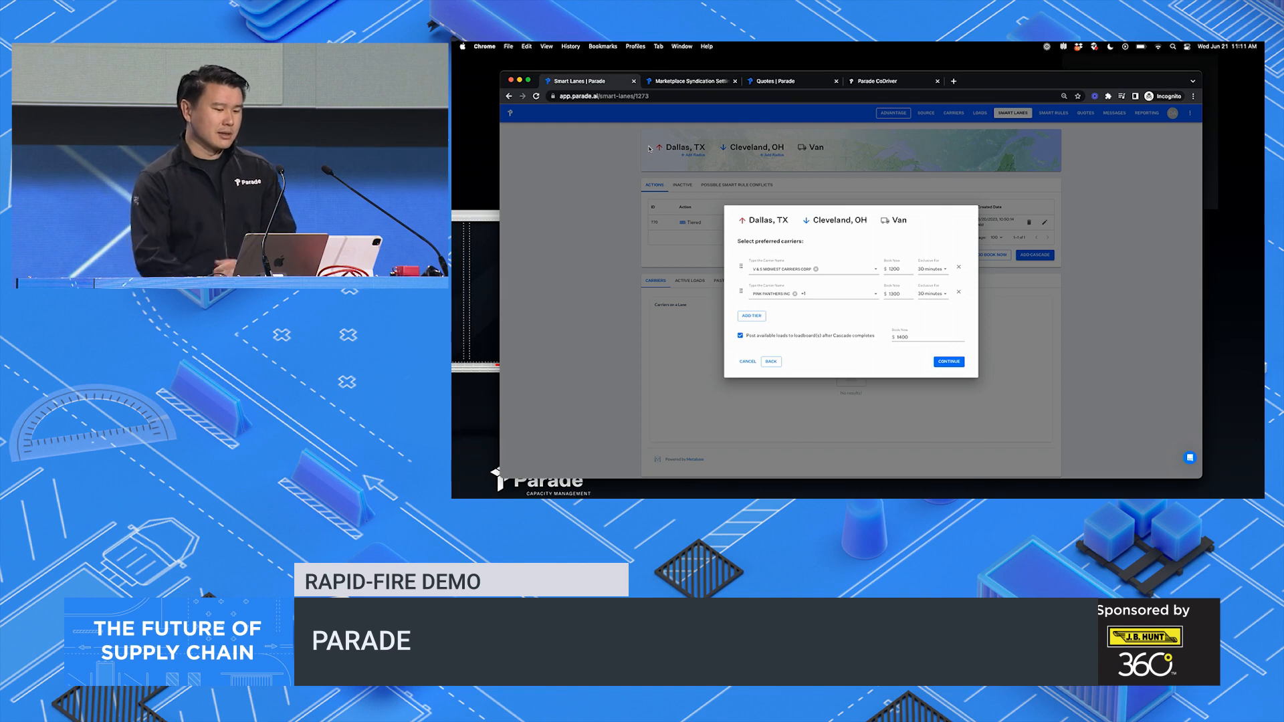
# Switch from the Dallas-to-Cleveland smart lane to the Marketplace Syndication Settings page.
pyautogui.click(691, 80)
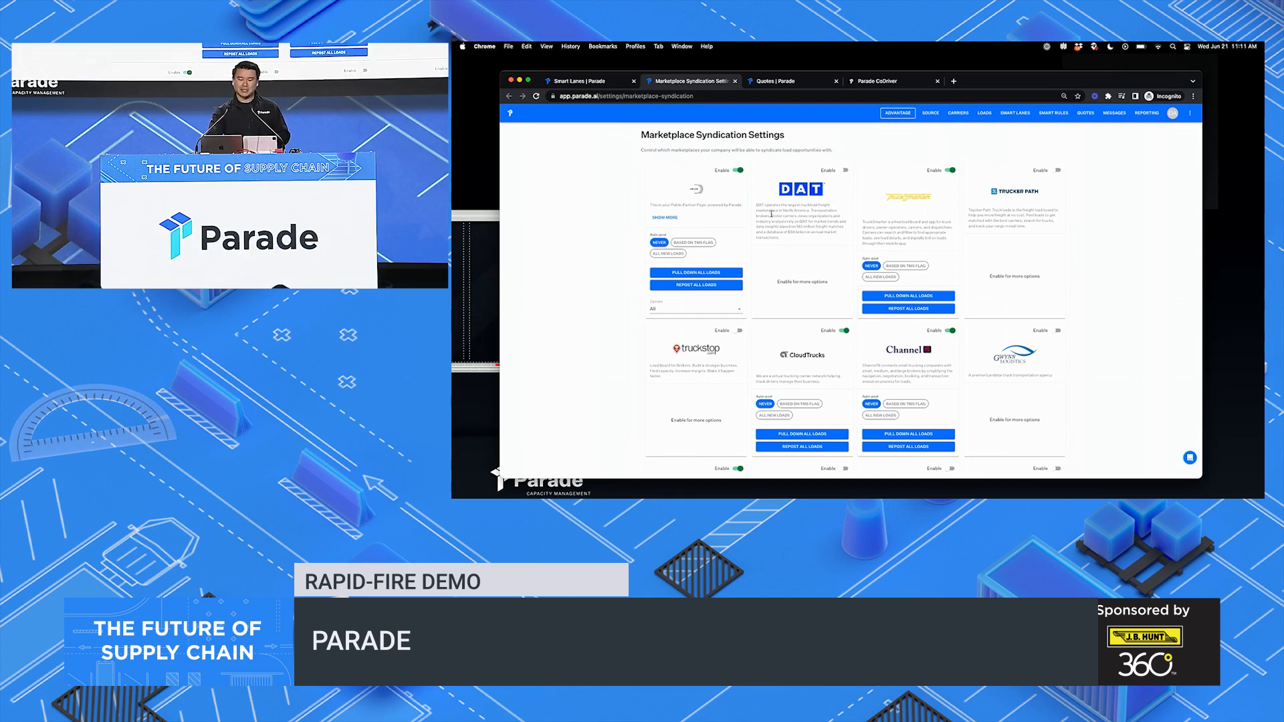
# Review the marketplace integrations, then switch to the Quotes page listing carrier quotes.
pyautogui.scroll(-3)
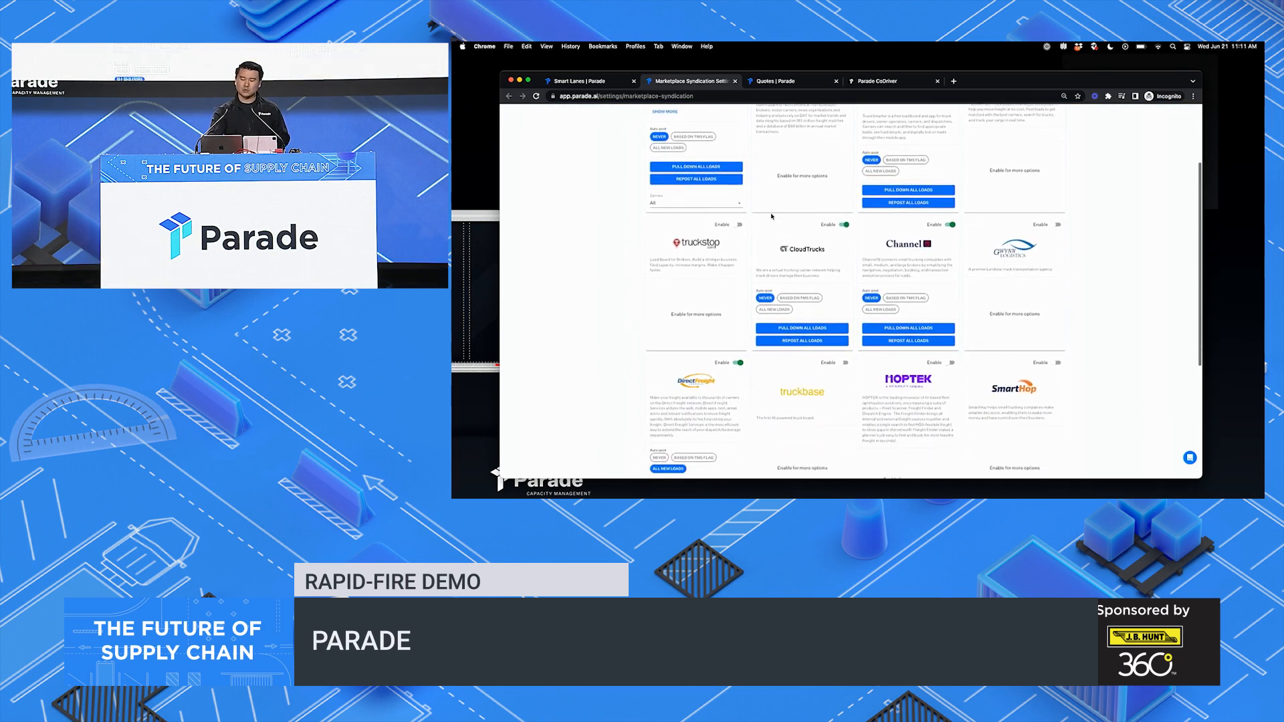
pyautogui.scroll(-3)
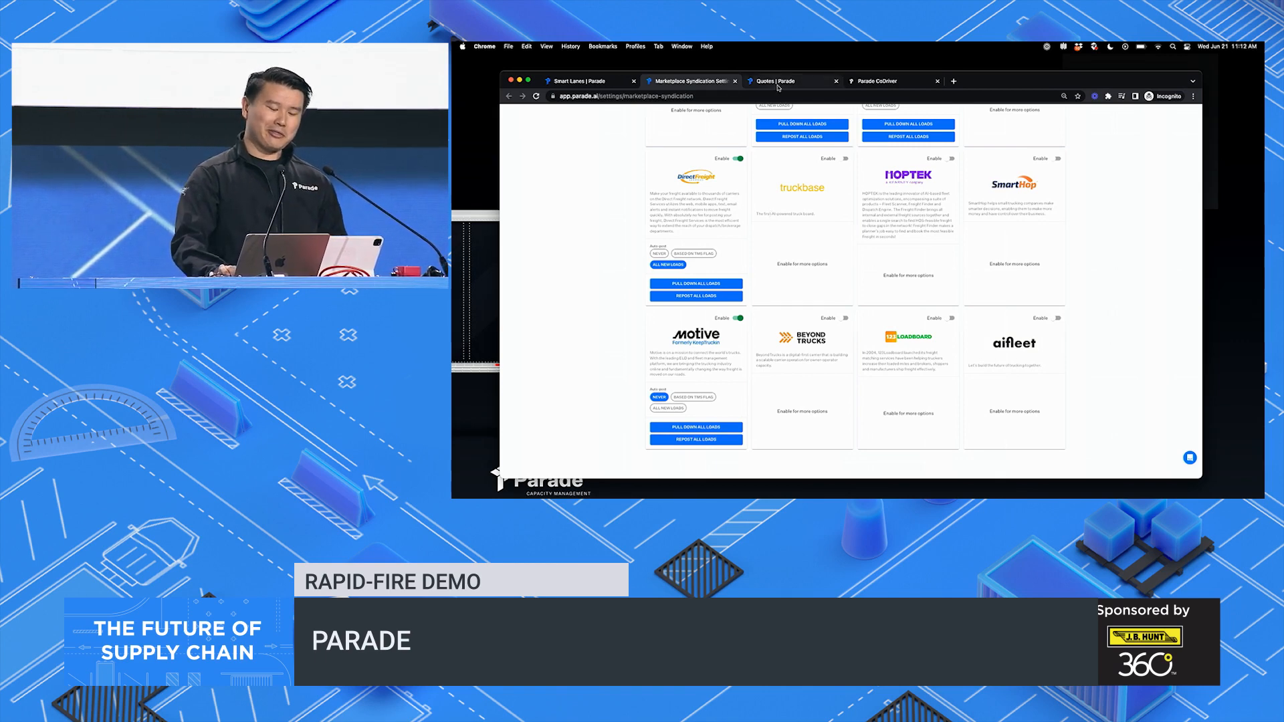
pyautogui.click(776, 81)
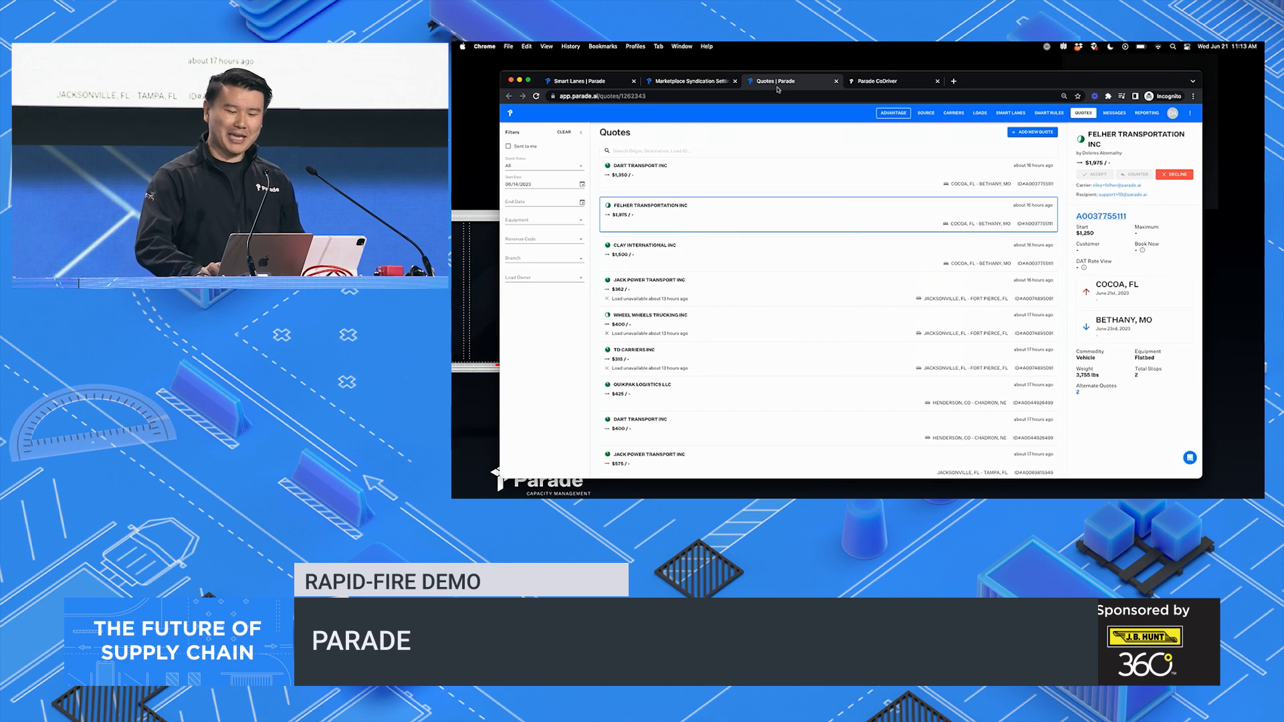
# Switch to the CoDriver Load Inquiries inbox showing the Monroe Township to Elizabeth, NJ call.
pyautogui.click(891, 81)
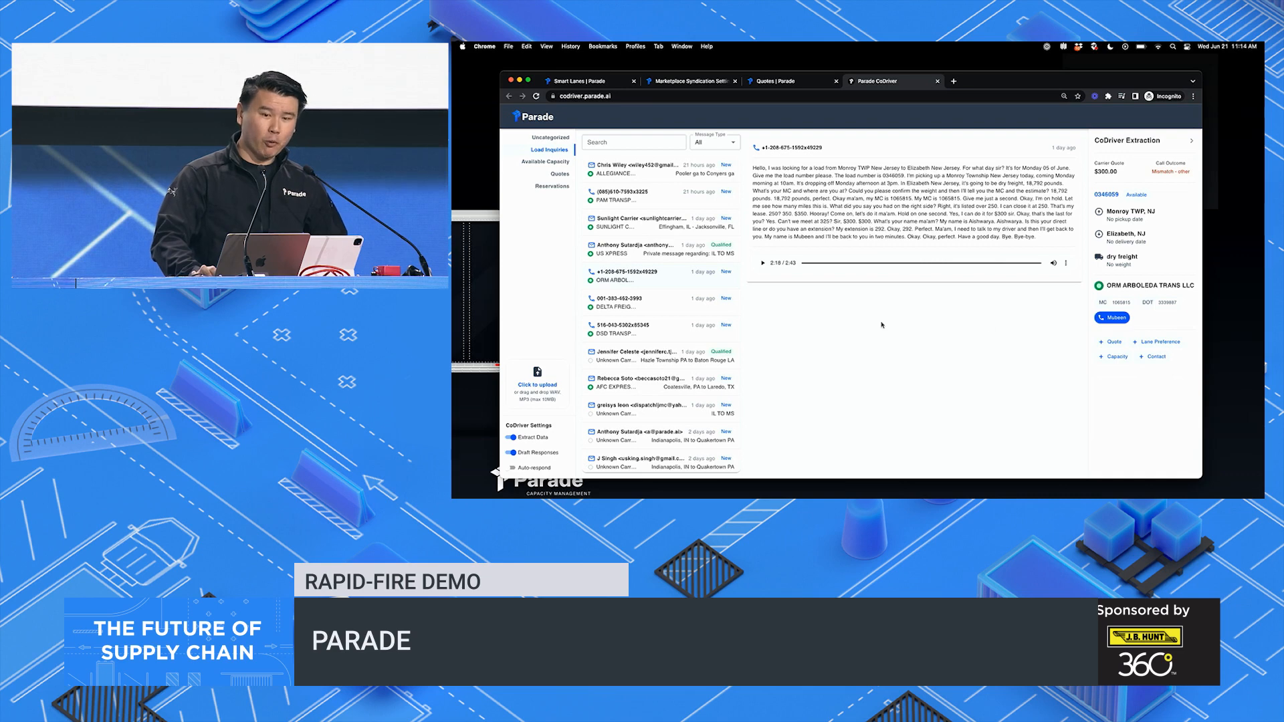
# Review and discard a prefilled quote, then view the Coatesville, PA to Laredo, TX email inquiry.
pyautogui.click(1106, 341)
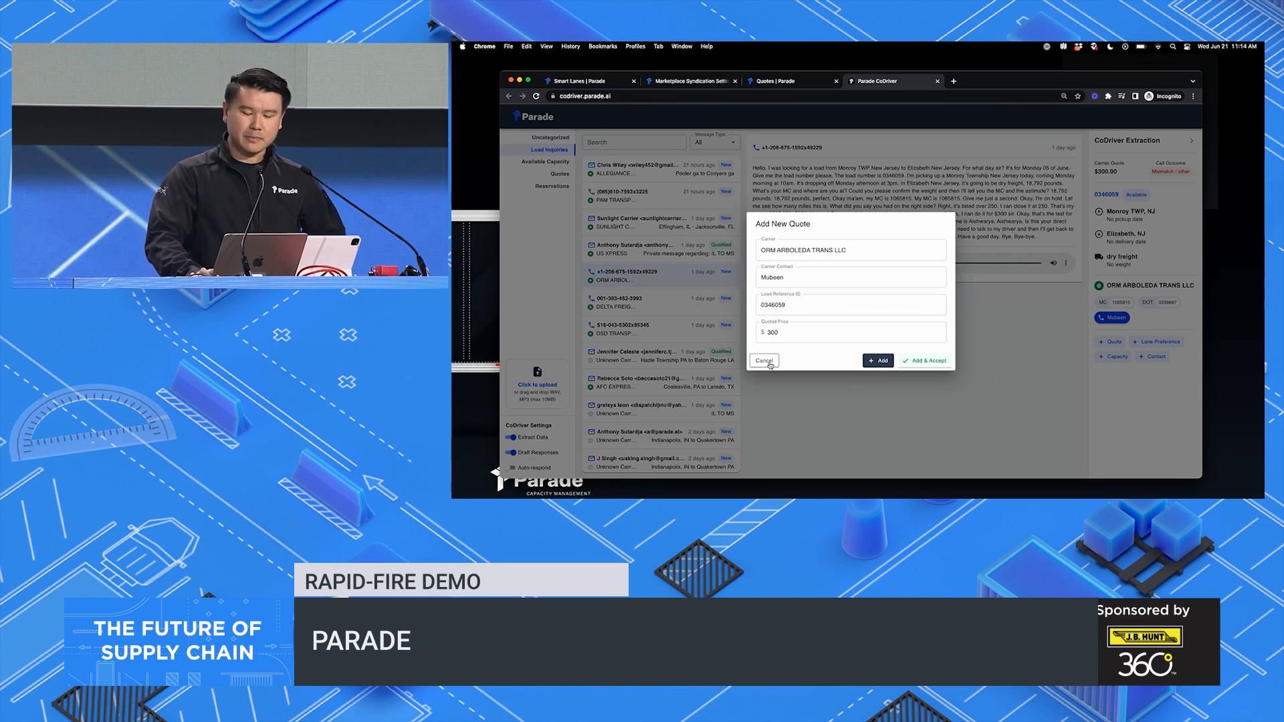
pyautogui.click(763, 360)
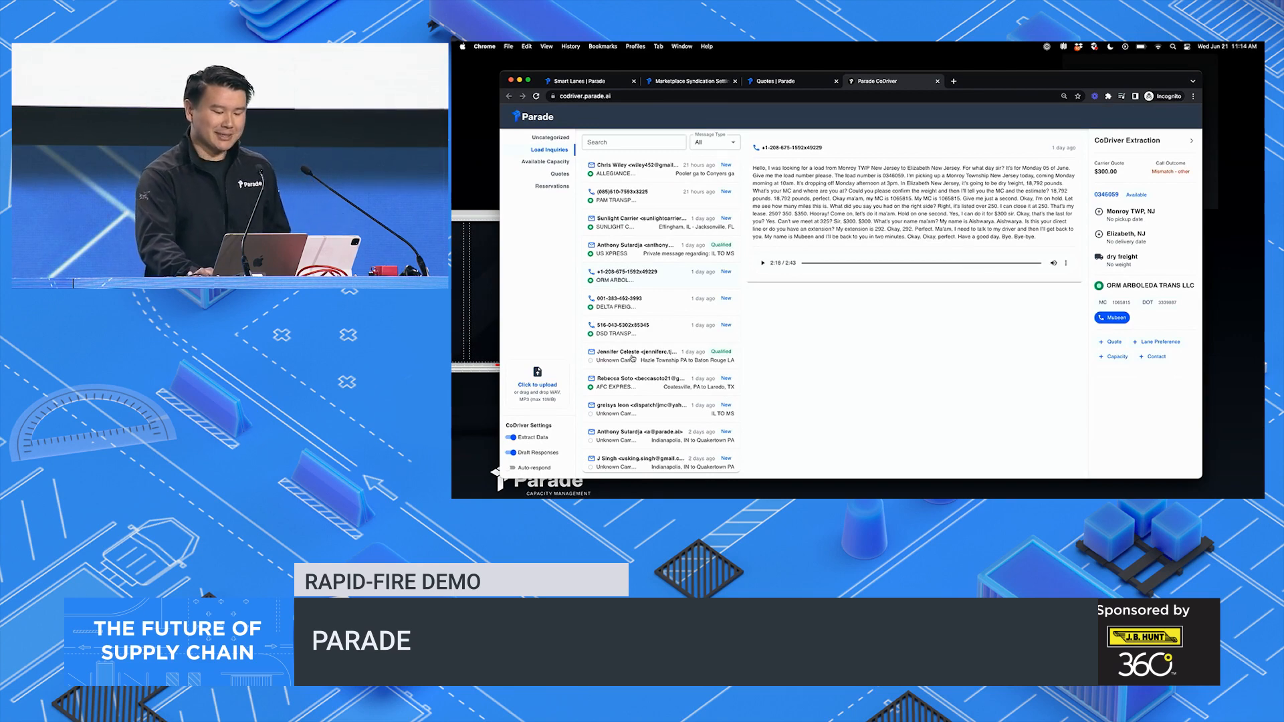
pyautogui.click(651, 347)
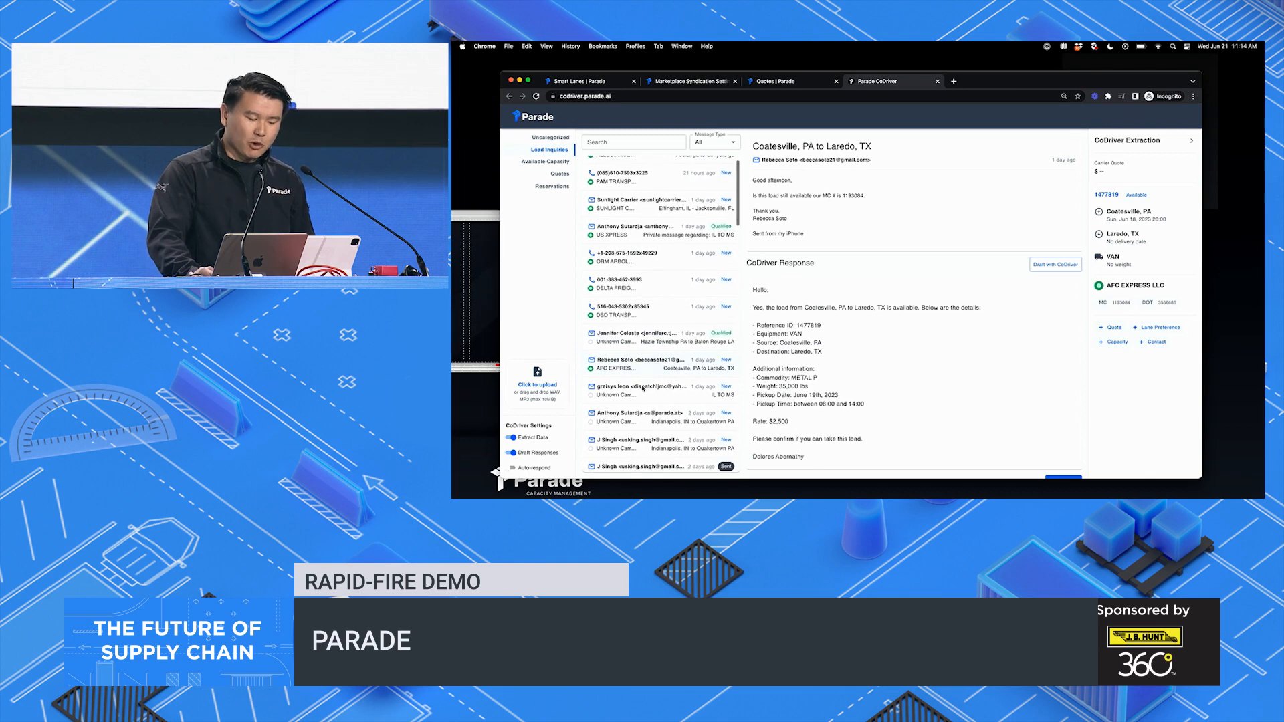
# Browse the Indianapolis to Quakertown inquiry, then view the Hazle Township, PA to Baton Rouge, LA flatbed inquiry.
pyautogui.click(647, 408)
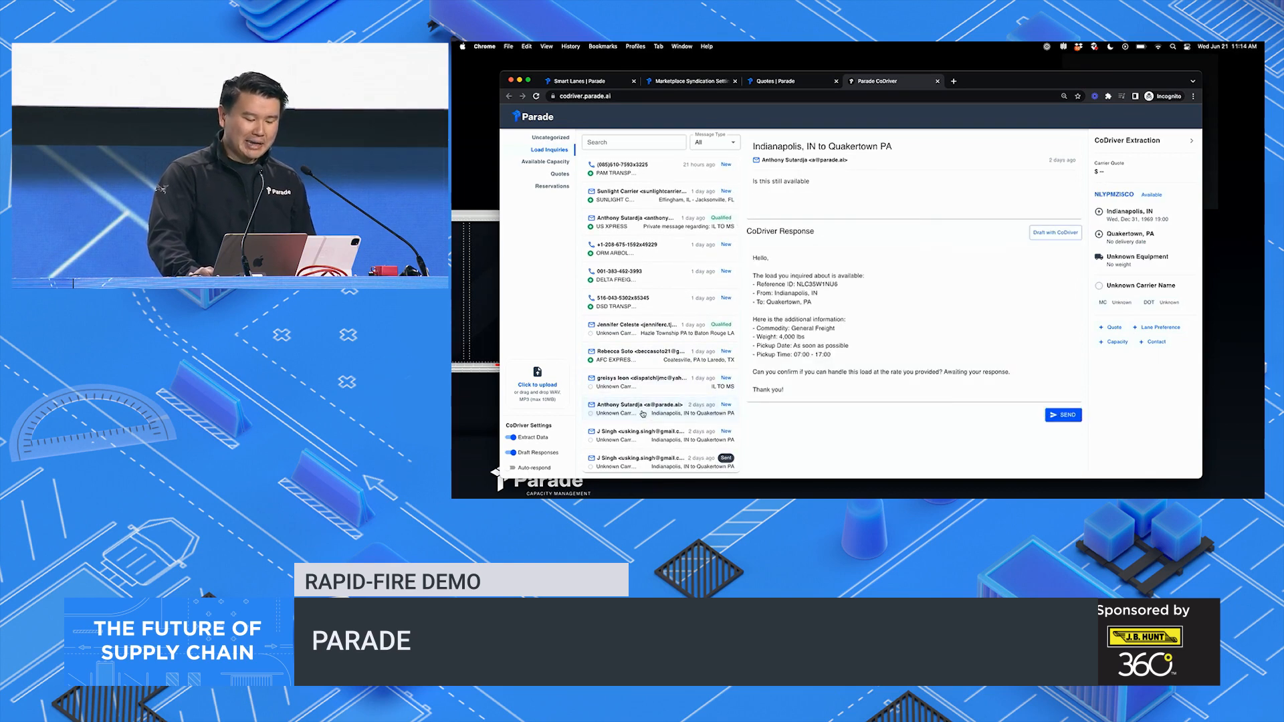
pyautogui.scroll(-3)
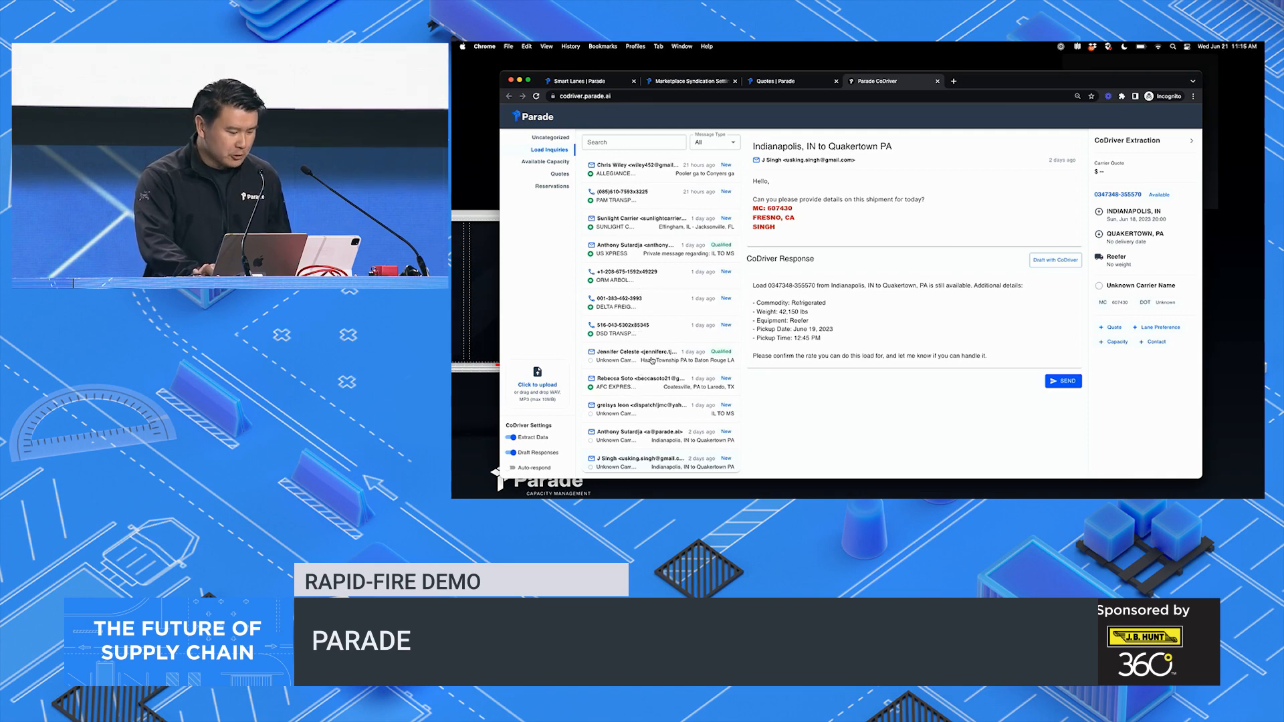
pyautogui.click(647, 355)
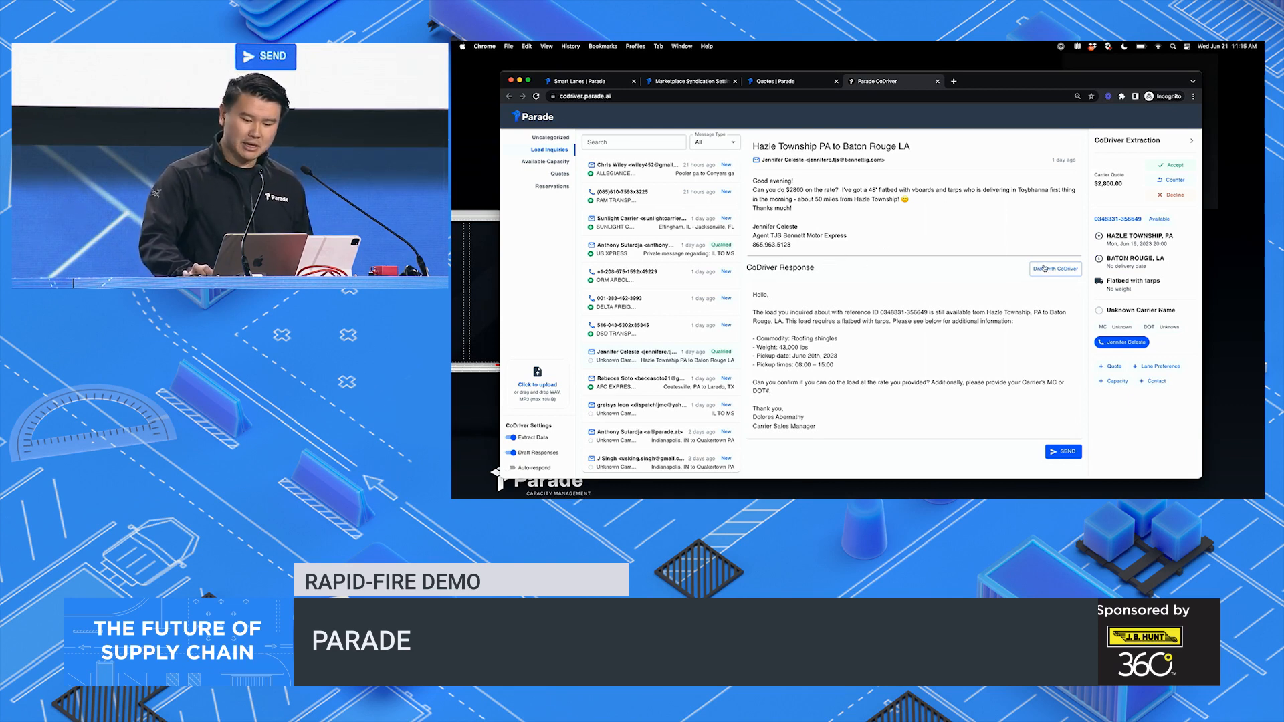
# Have CoDriver redraft the Hazle Township reply and reselect the inquiry to view the new draft.
pyautogui.click(1055, 269)
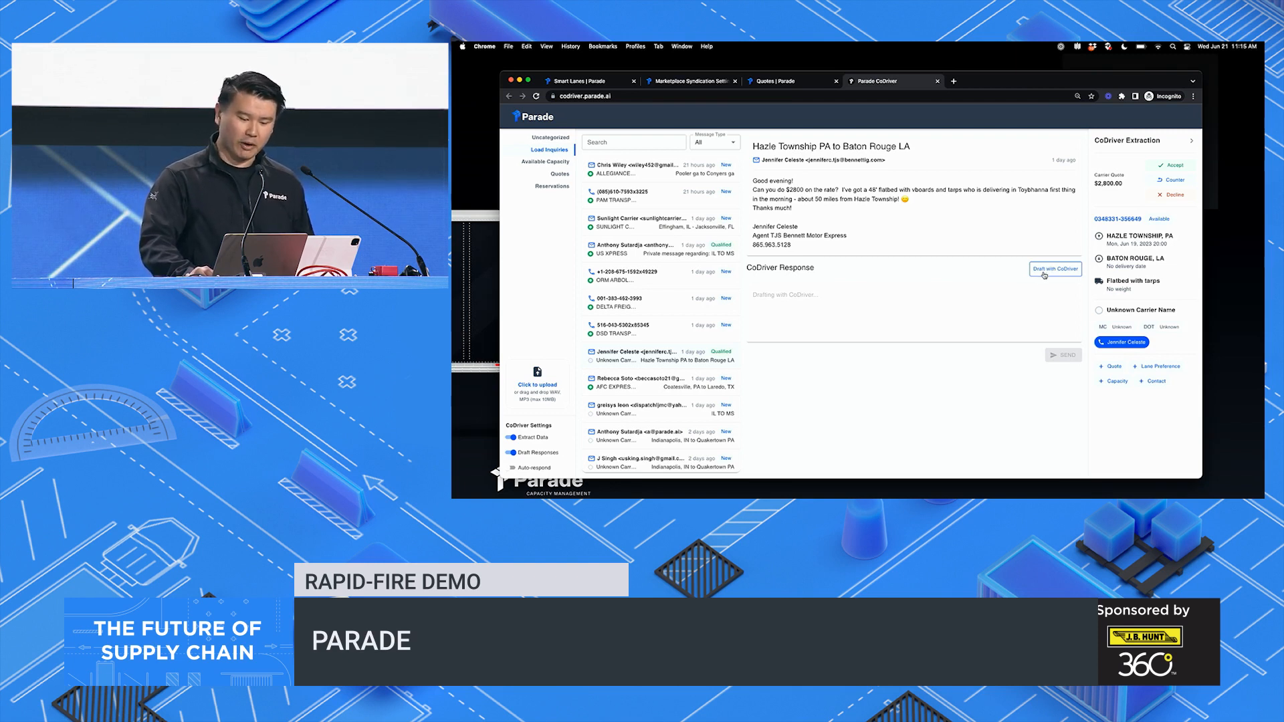
pyautogui.moveTo(945, 296)
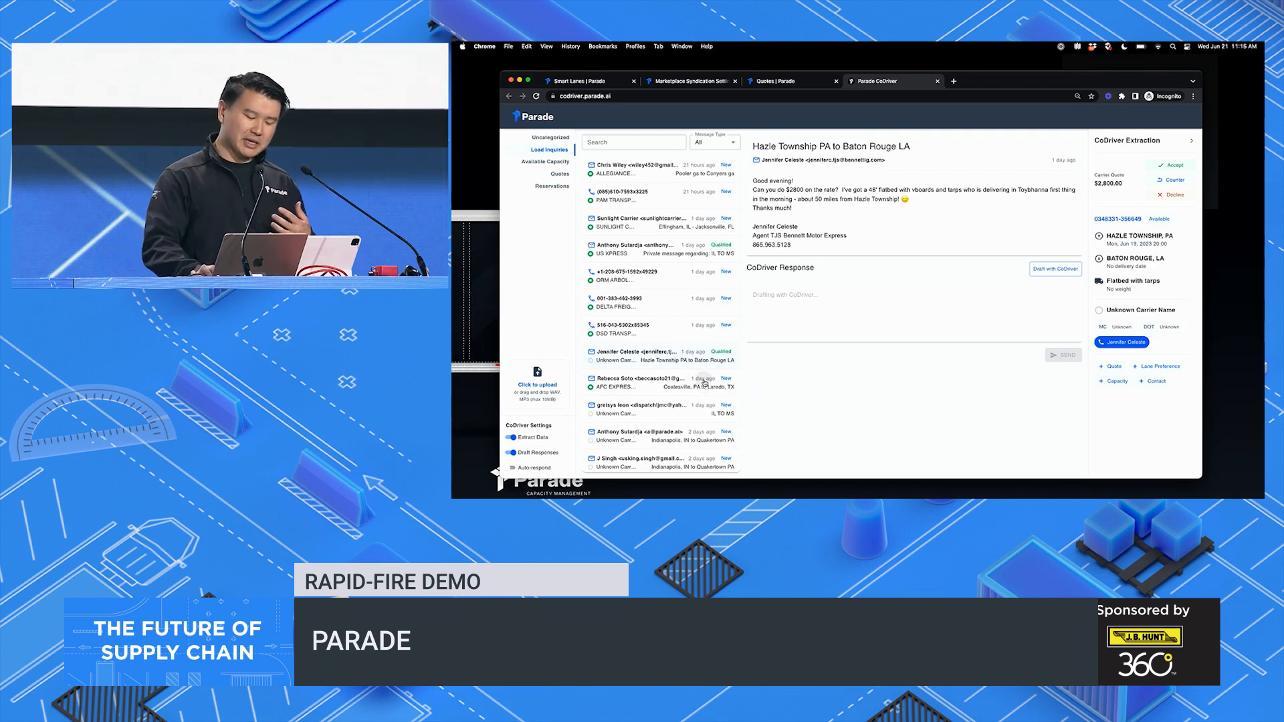
pyautogui.click(1056, 269)
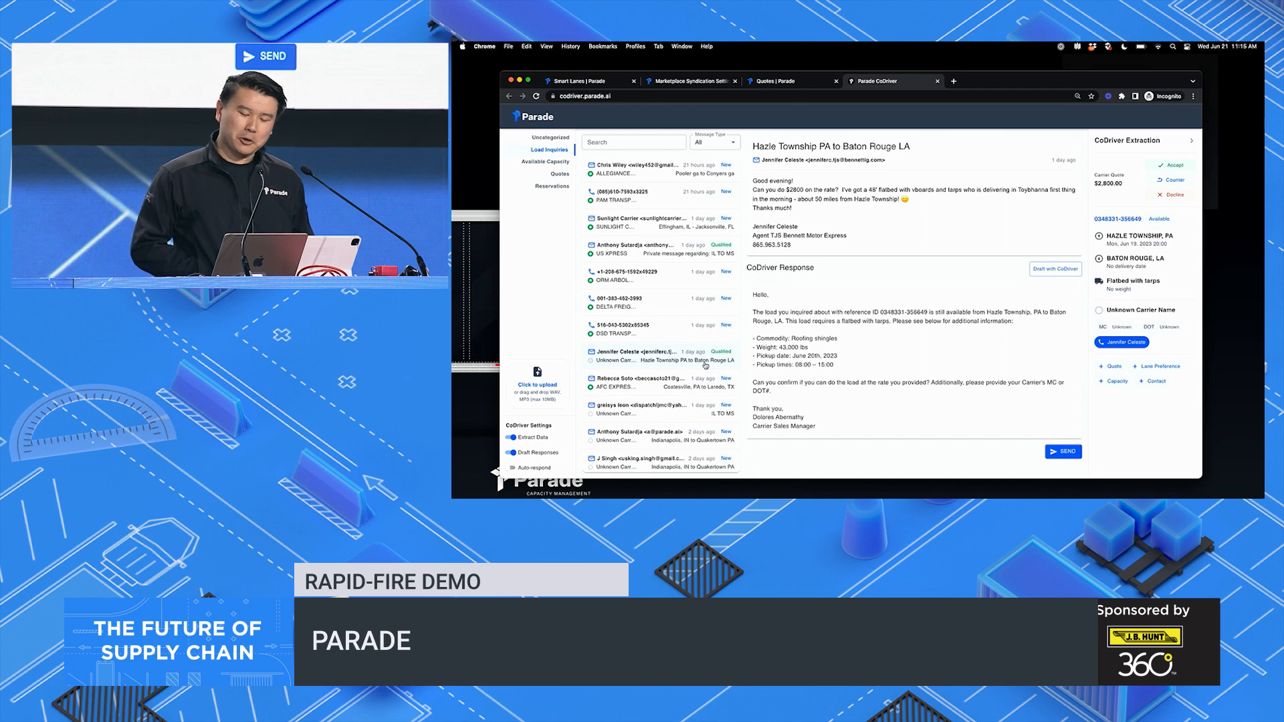